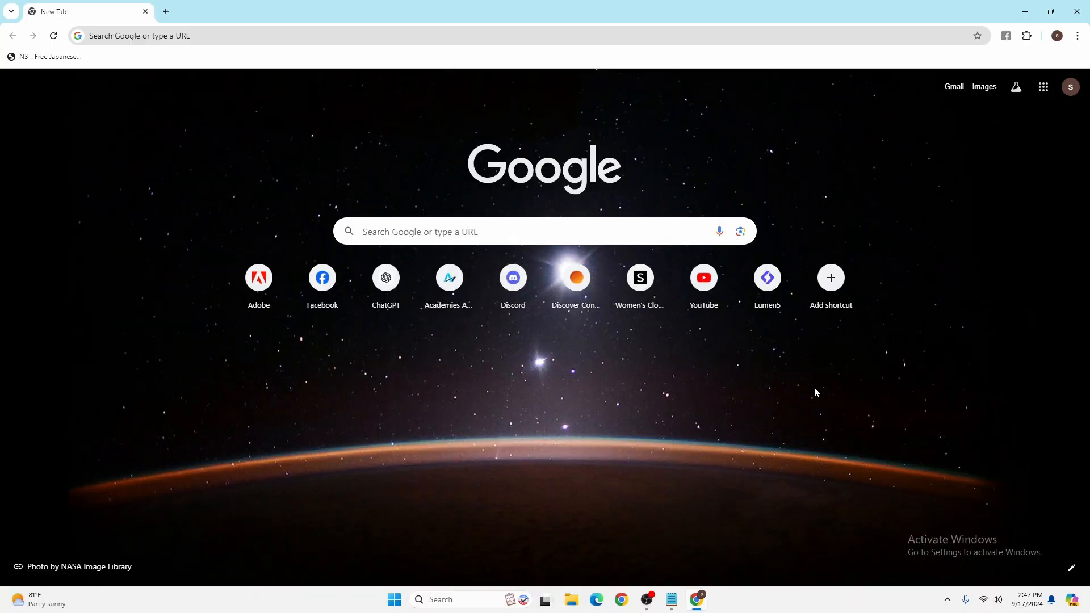
pyautogui.moveTo(812, 392)
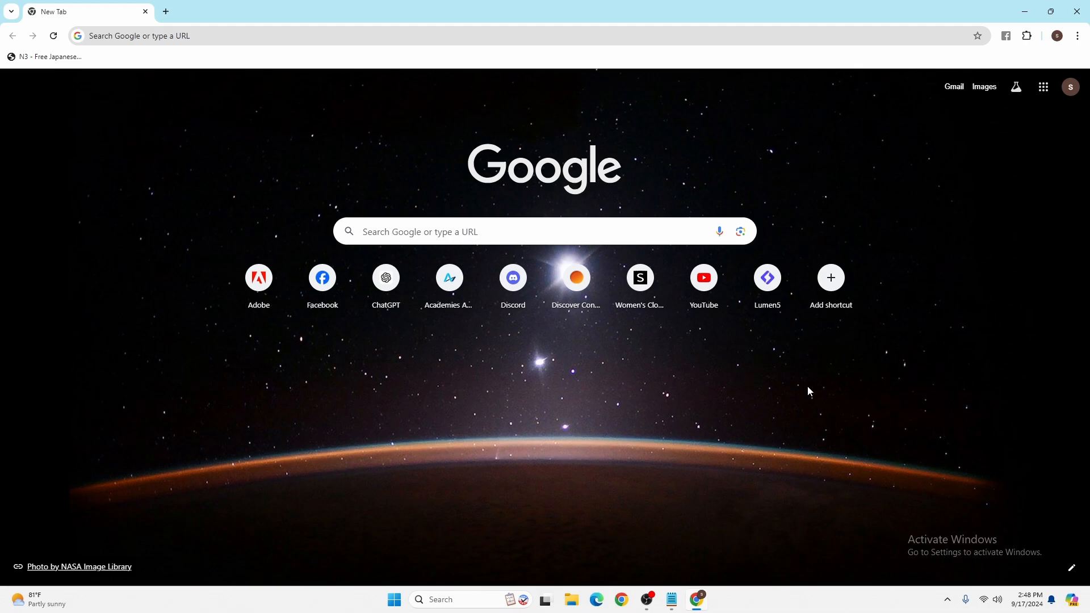
pyautogui.moveTo(735, 289)
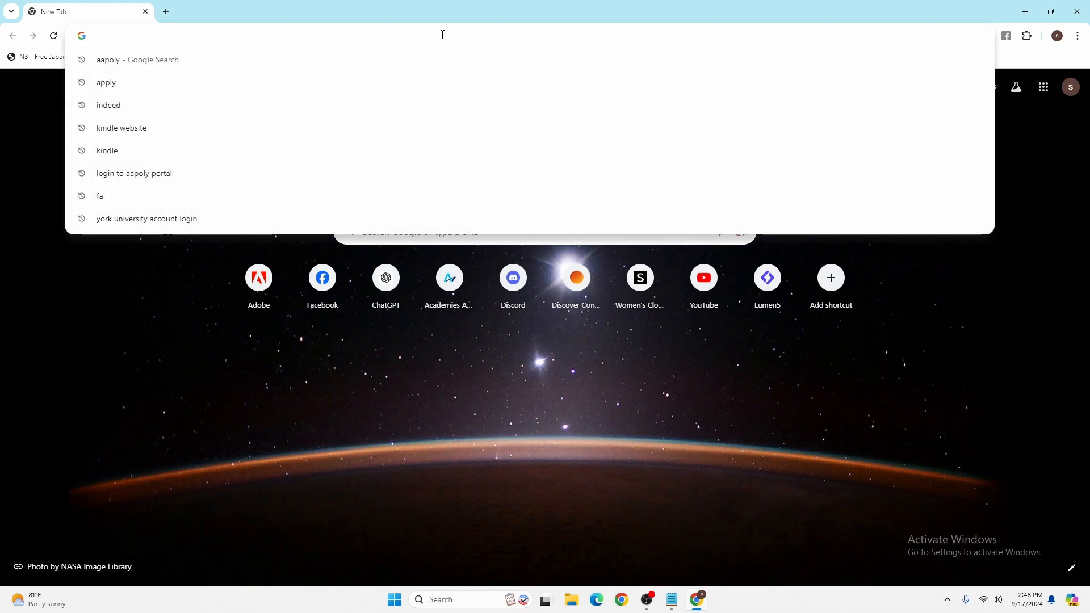
# Navigate the browser to canva.com to load the Canva home page.
pyautogui.write('canva.com')
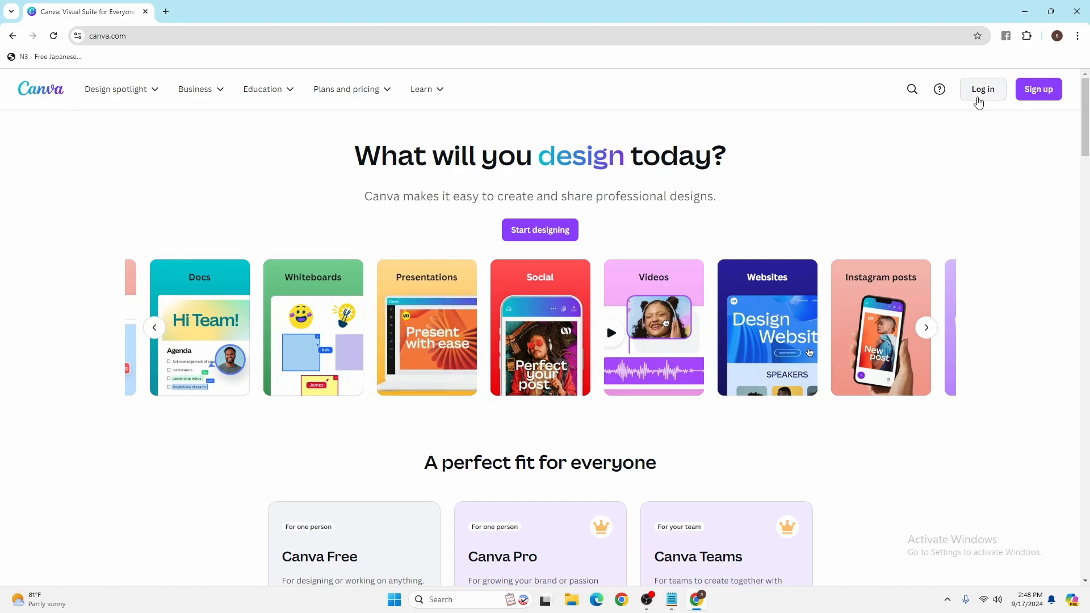
pyautogui.moveTo(946, 87)
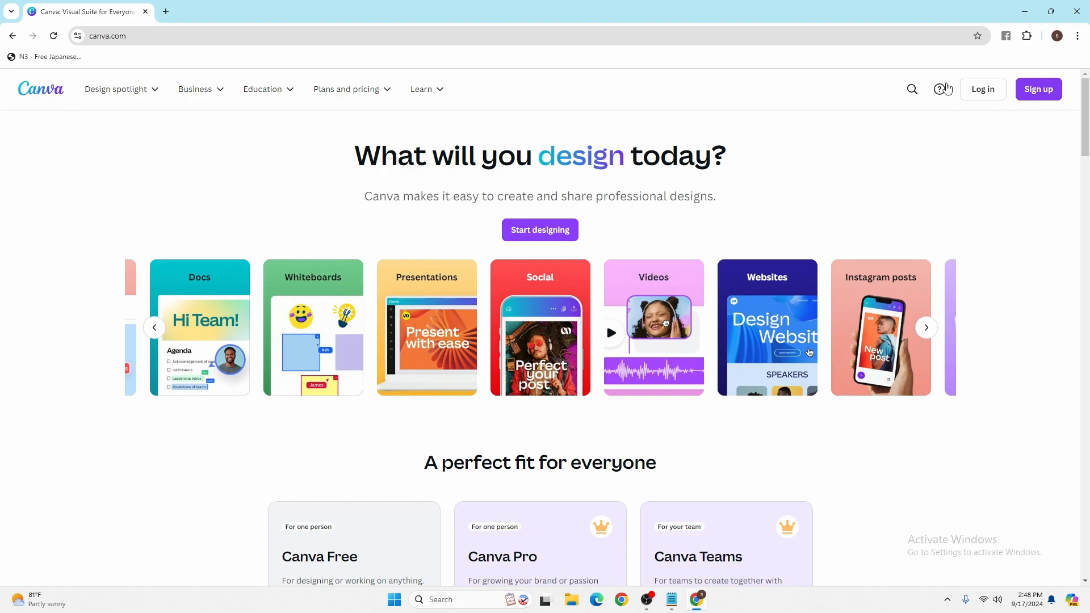
pyautogui.moveTo(979, 91)
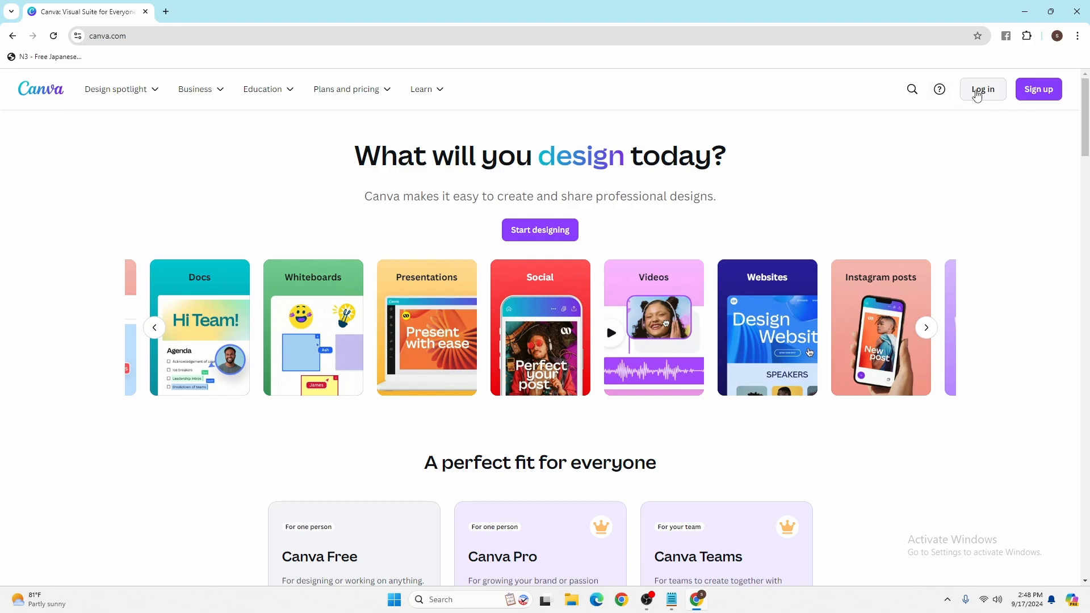
# Start logging in from the top-right Log in button on the home page.
pyautogui.click(982, 89)
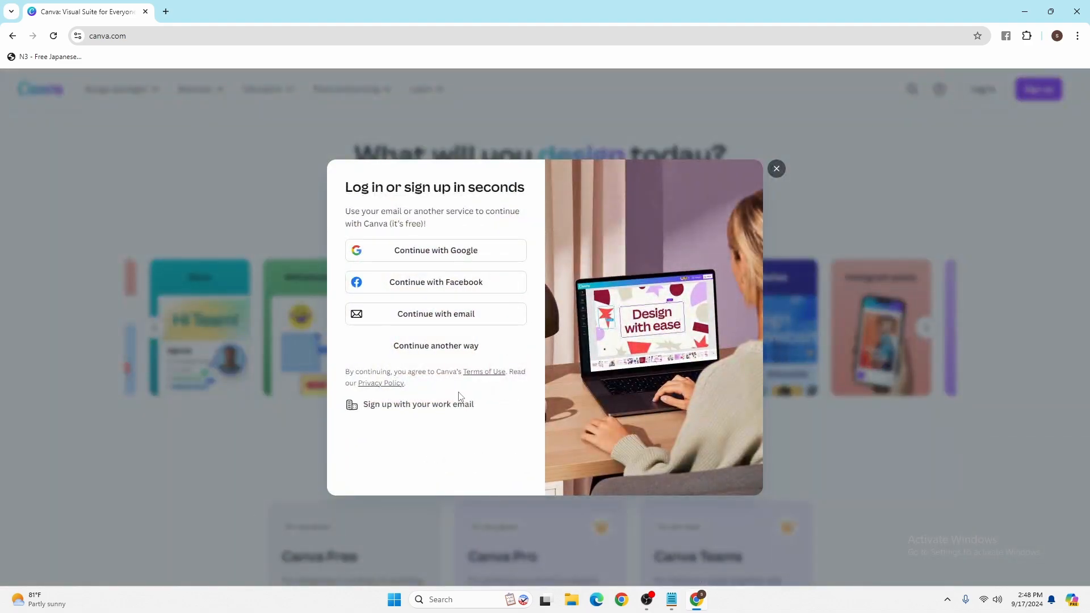
pyautogui.moveTo(414, 336)
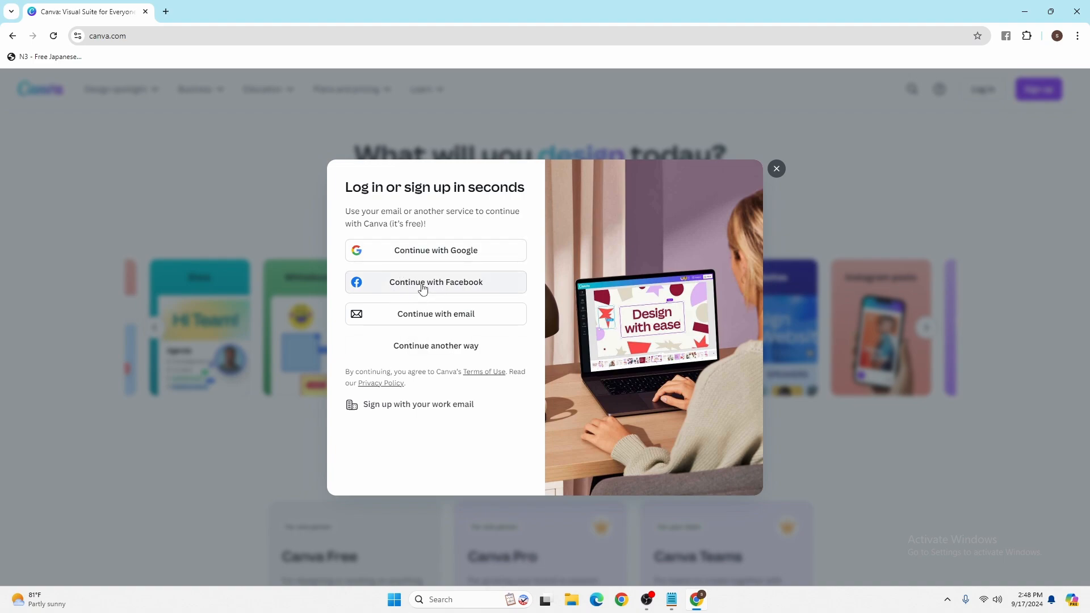
pyautogui.moveTo(437, 349)
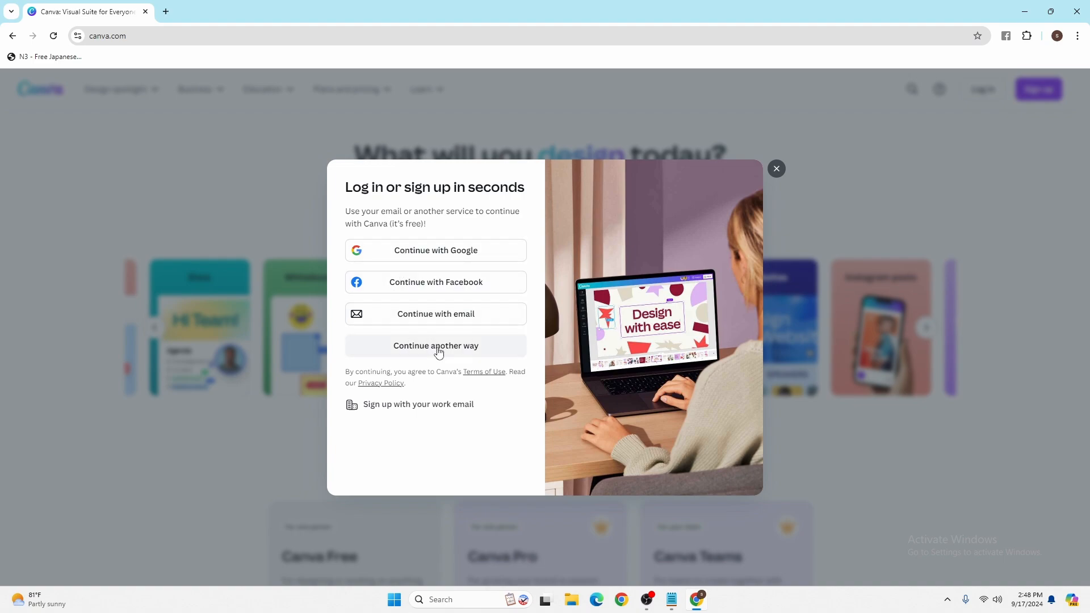
# Reveal all sign-in options via 'Continue another way' in the login dialog.
pyautogui.click(436, 345)
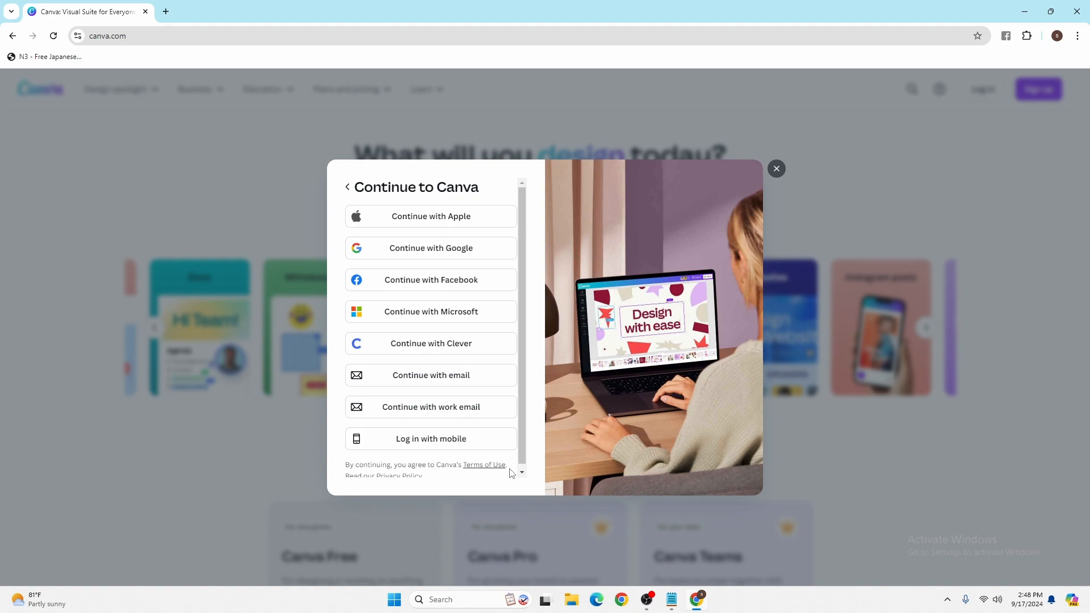
pyautogui.moveTo(458, 297)
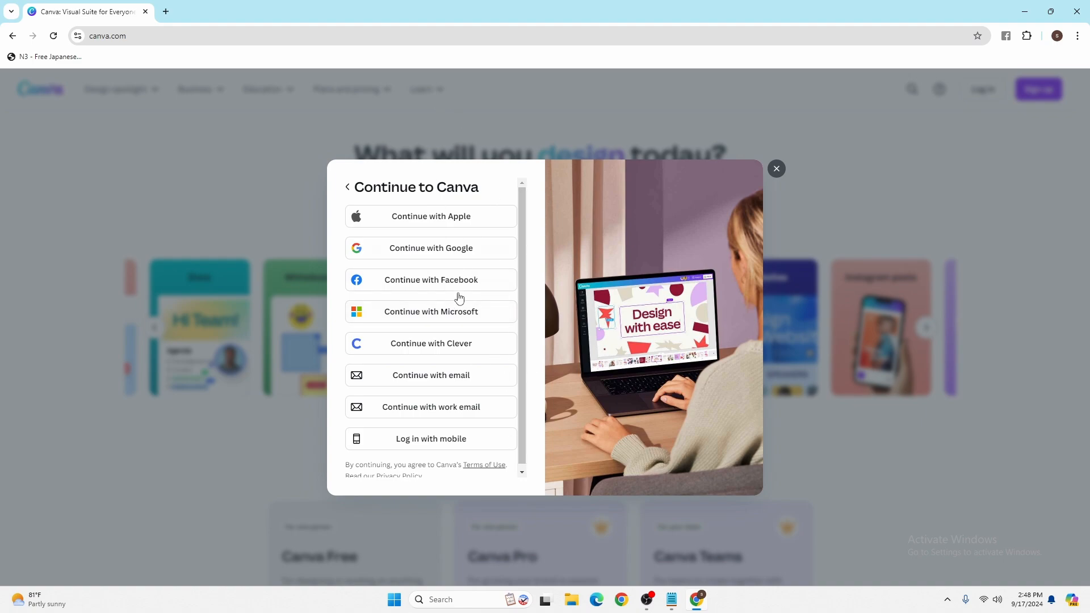
pyautogui.moveTo(484, 455)
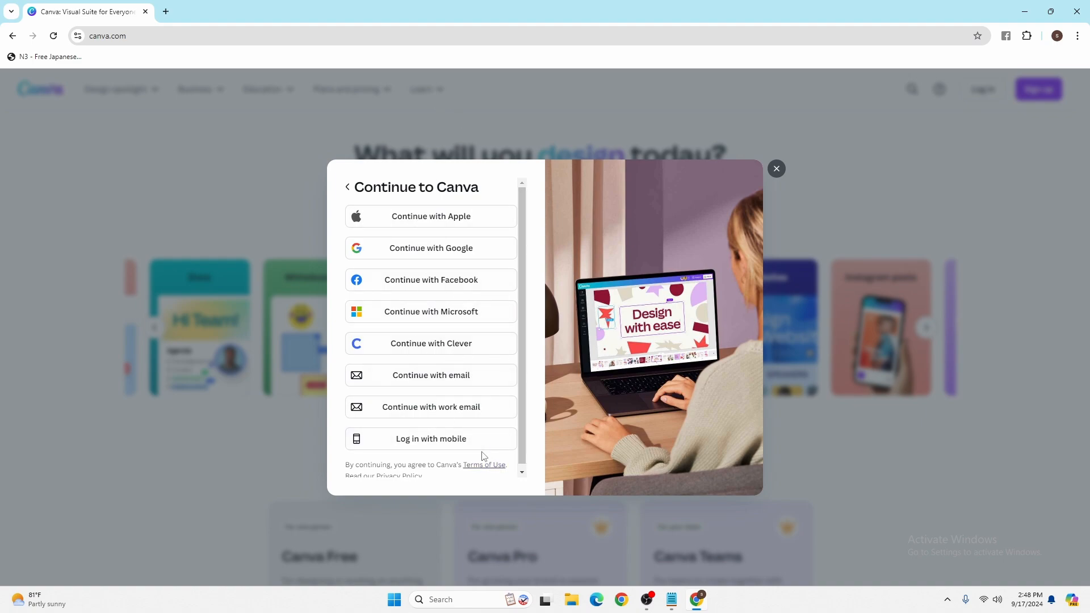
pyautogui.moveTo(462, 445)
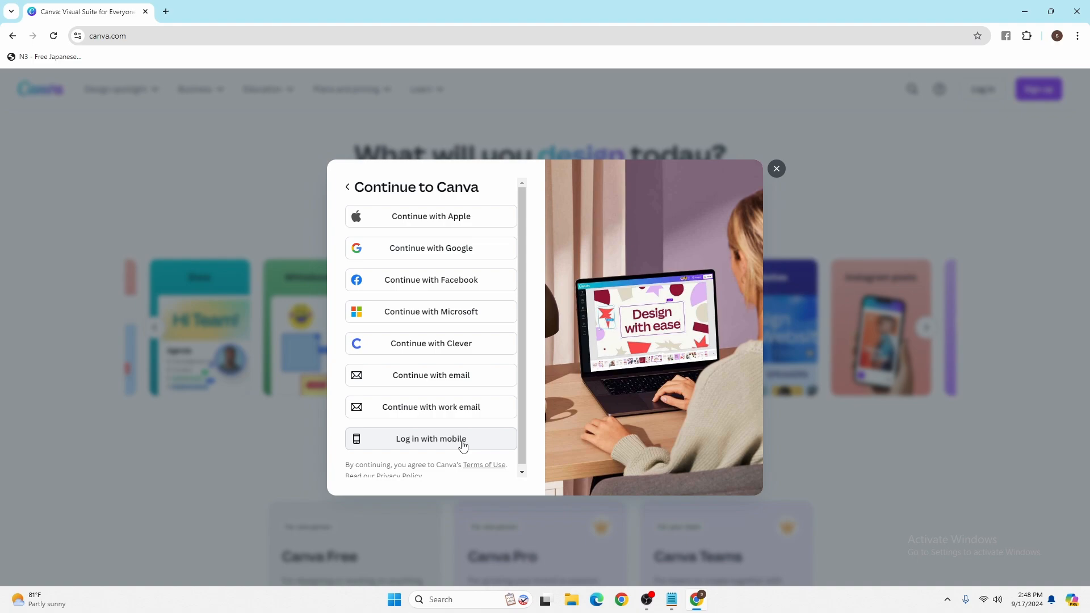
pyautogui.moveTo(451, 356)
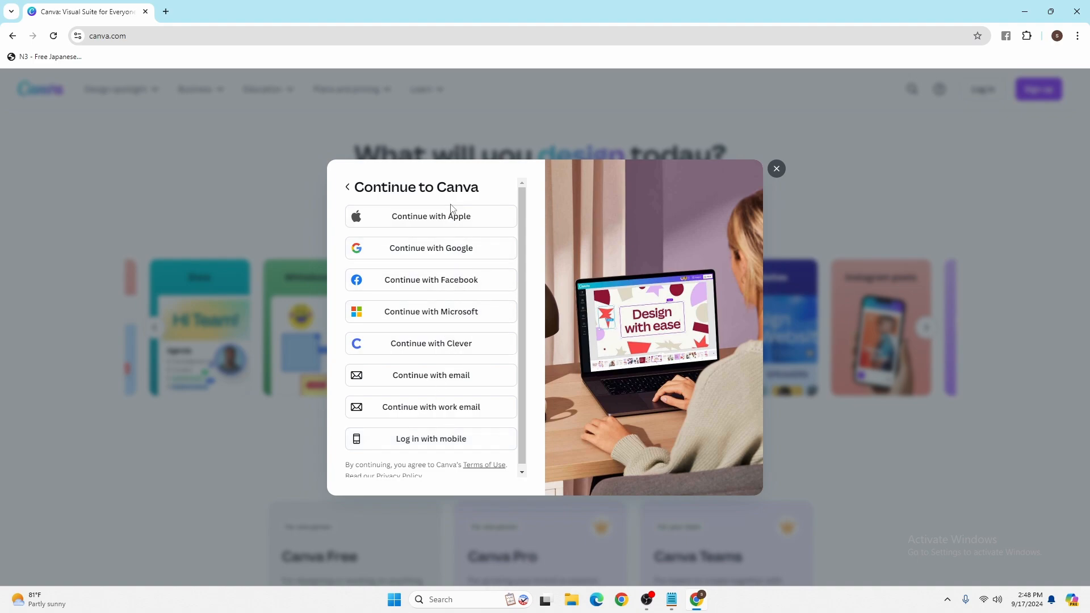
pyautogui.moveTo(381, 290)
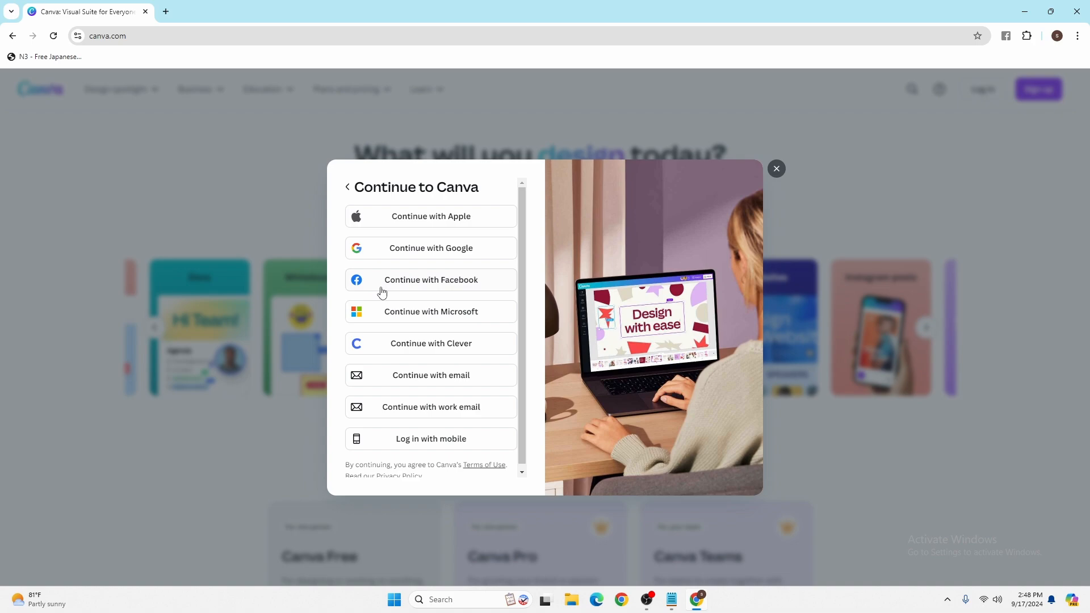
pyautogui.moveTo(439, 223)
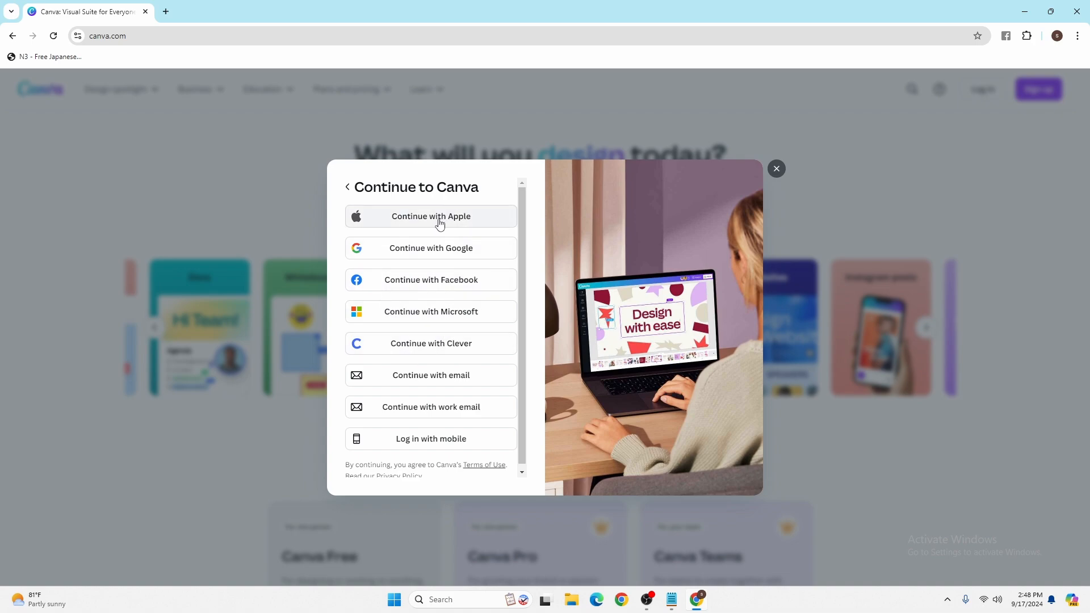
pyautogui.moveTo(447, 259)
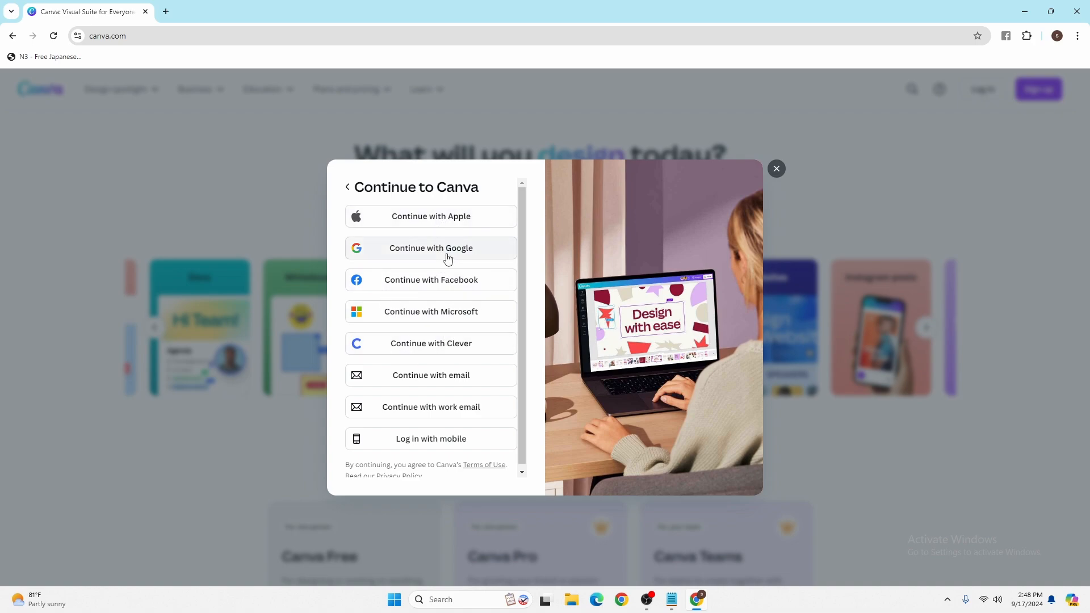
pyautogui.moveTo(488, 321)
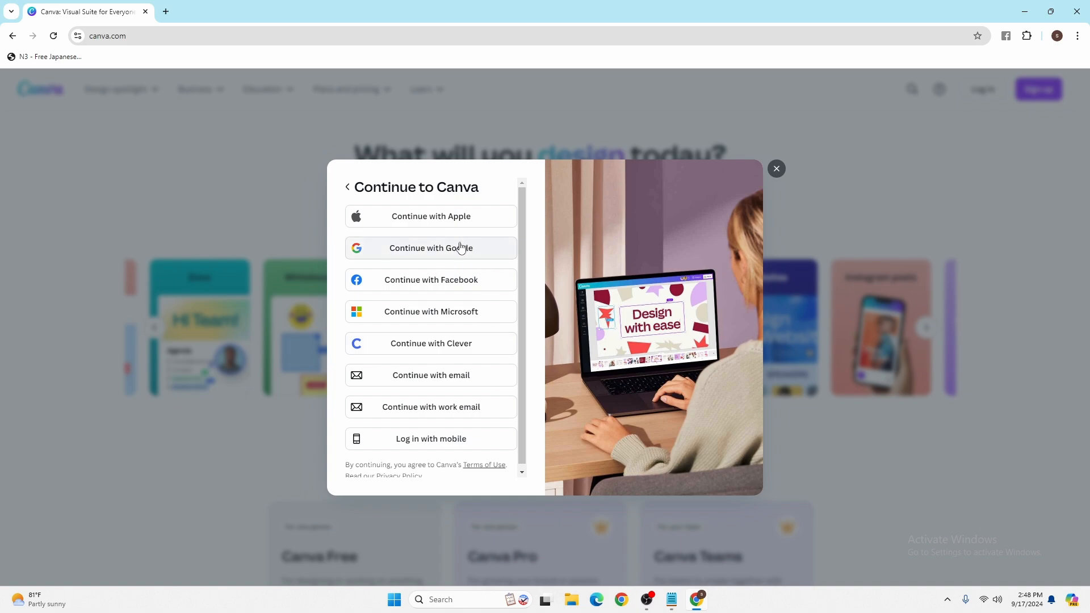
pyautogui.moveTo(458, 161)
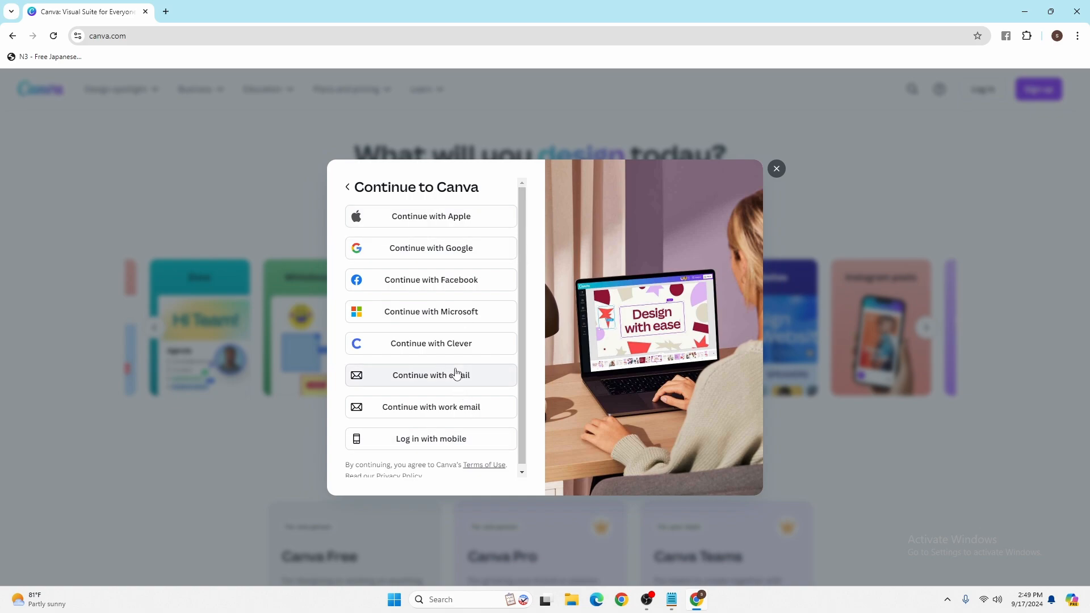
pyautogui.moveTo(468, 381)
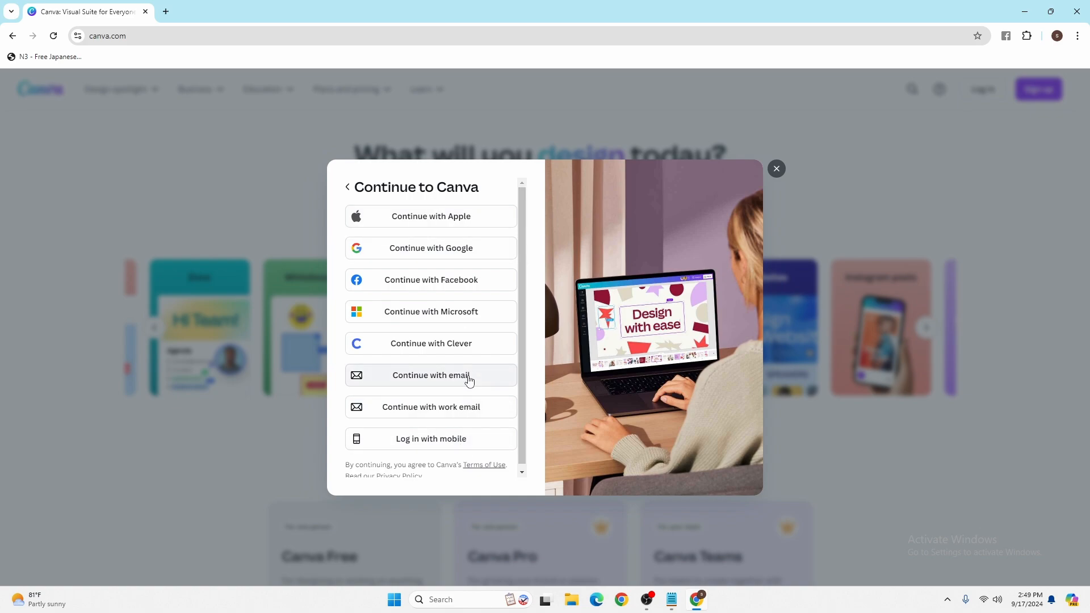
# Choose 'Continue with email' and fill the email field with the saved autofill address.
pyautogui.click(431, 375)
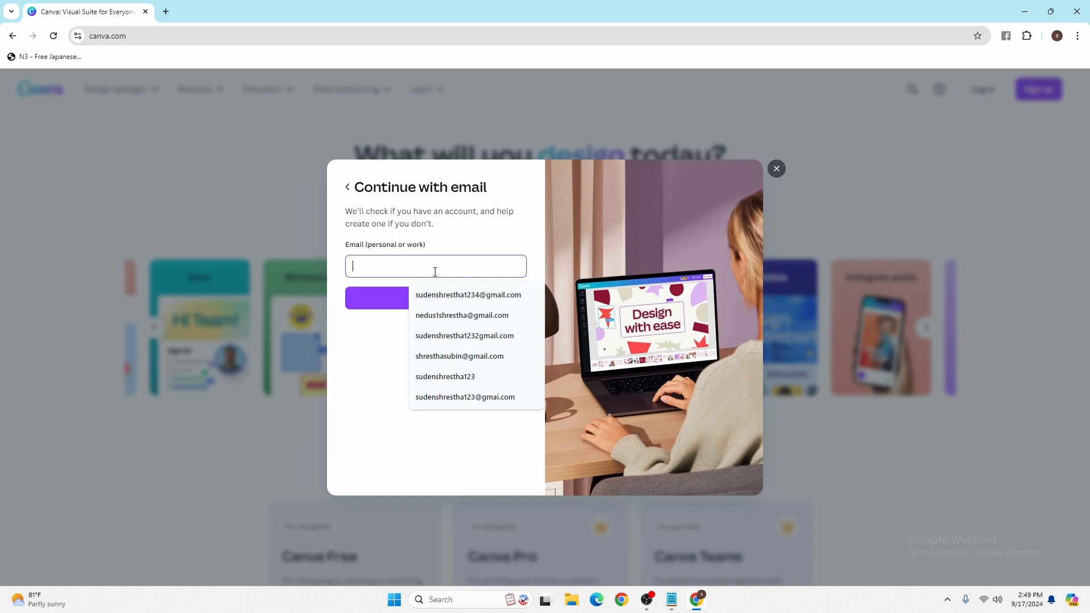
pyautogui.click(467, 295)
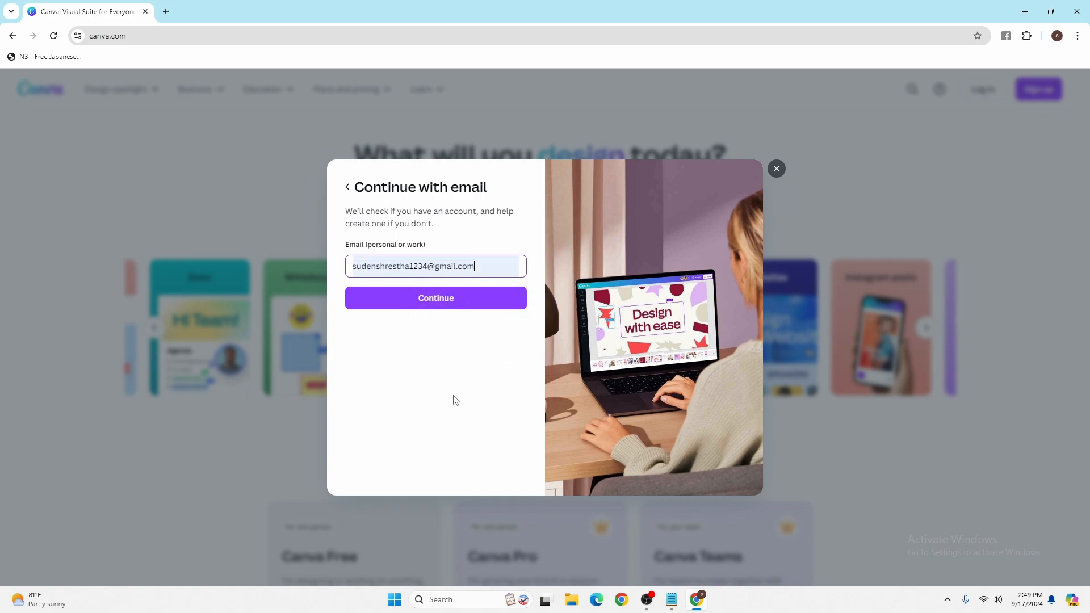
pyautogui.moveTo(467, 315)
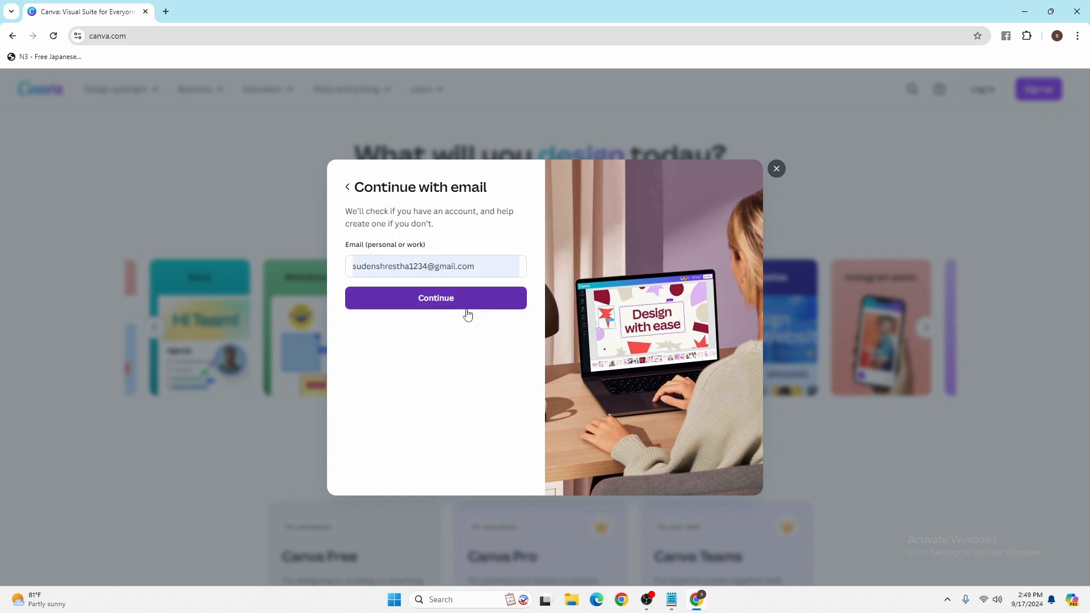
pyautogui.moveTo(468, 370)
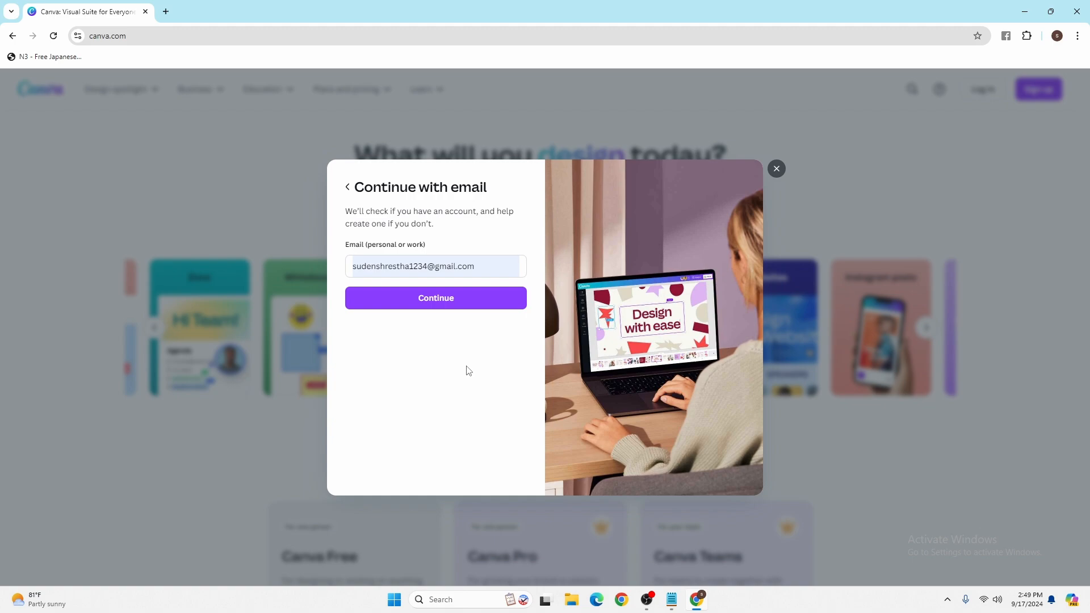
pyautogui.moveTo(458, 373)
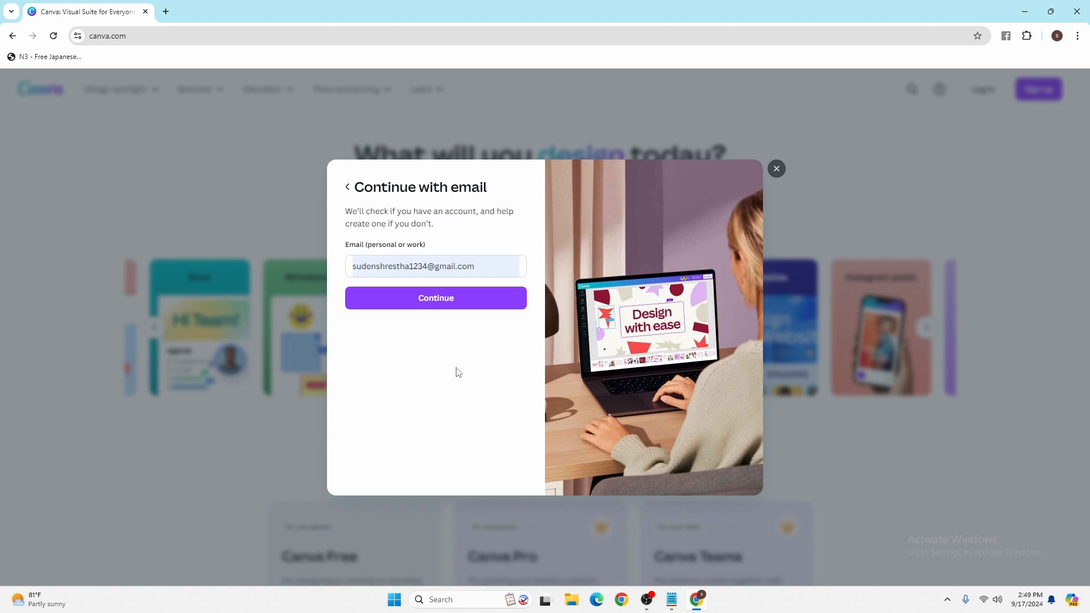
pyautogui.moveTo(450, 373)
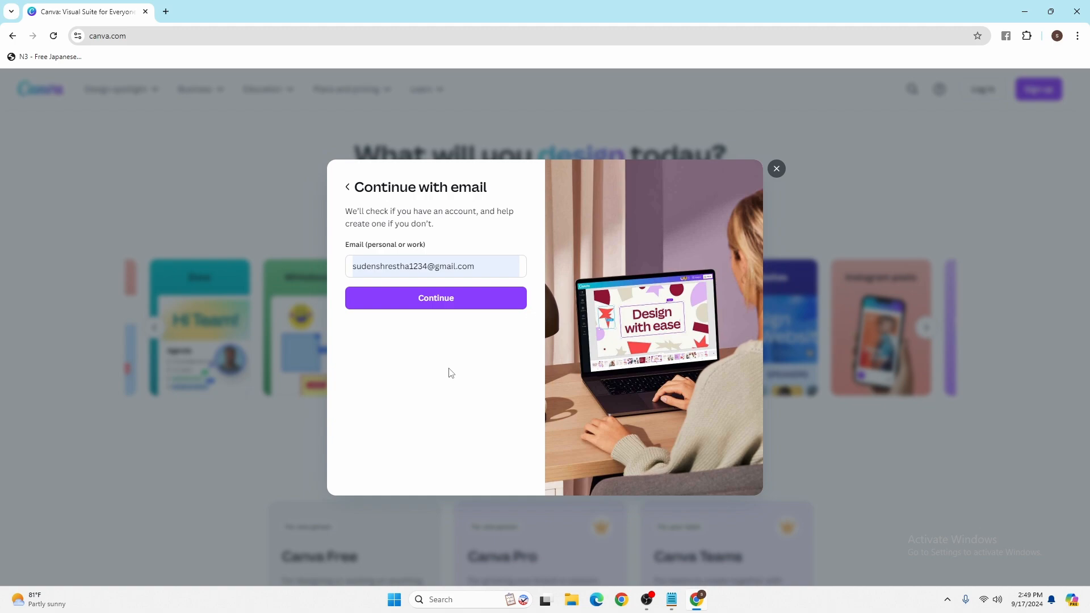
pyautogui.moveTo(419, 368)
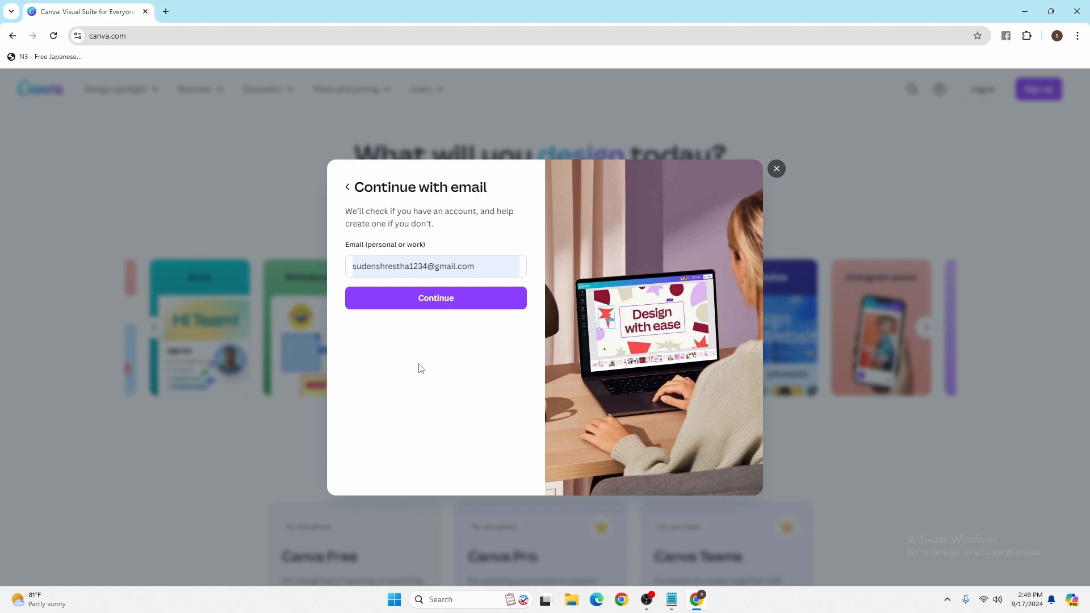
pyautogui.moveTo(445, 449)
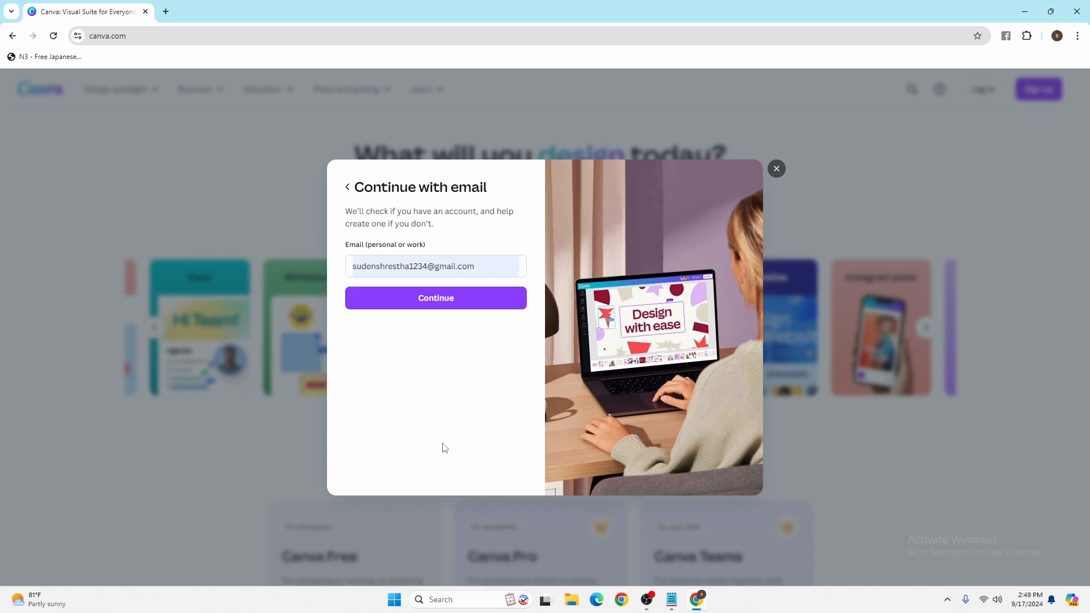
pyautogui.moveTo(432, 444)
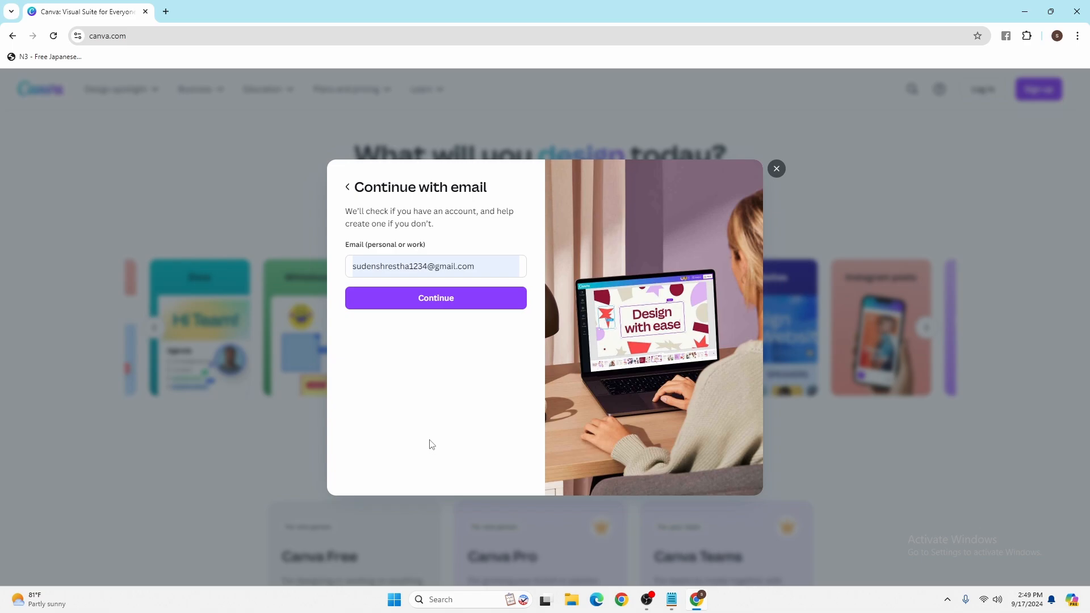